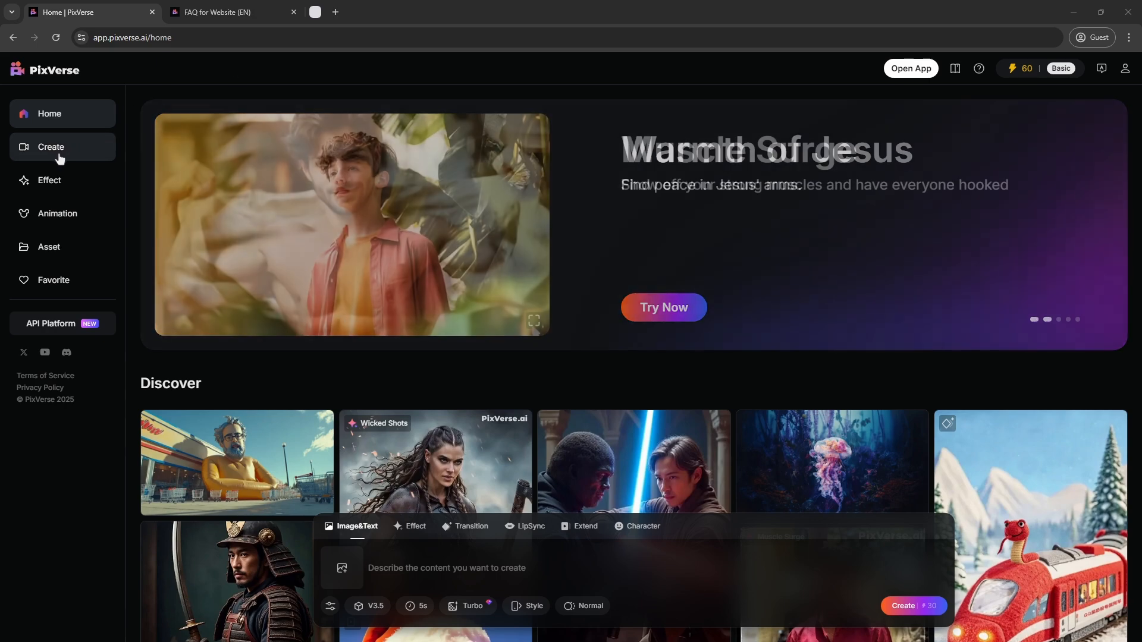
Open the Create gallery and select the generated robot-woman video.
left_click(52, 146)
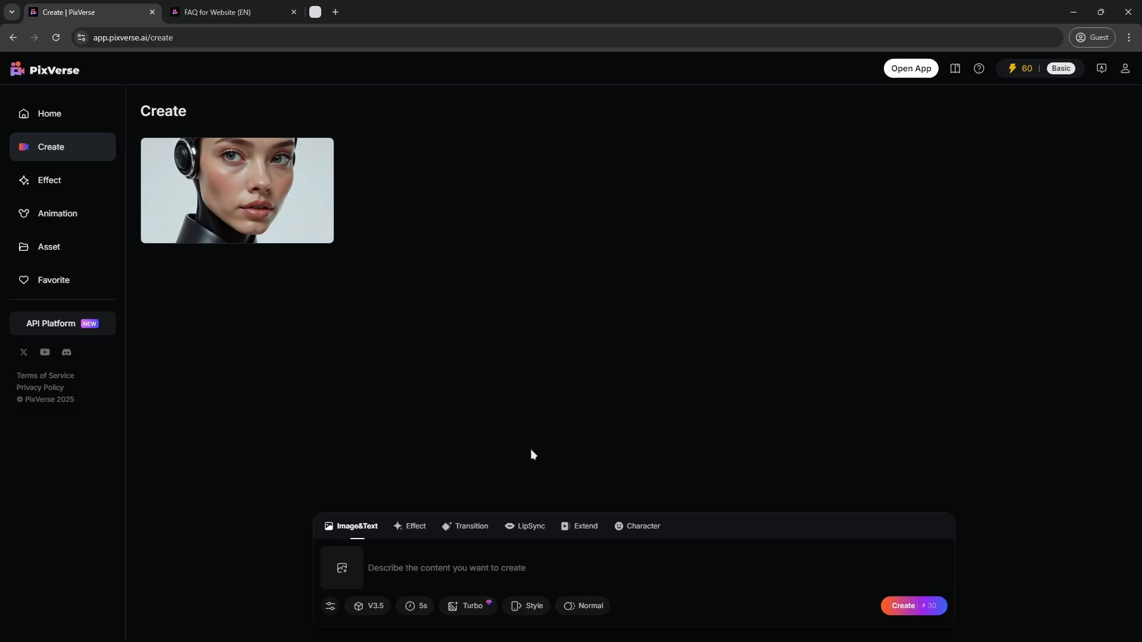
mouse_move(581, 325)
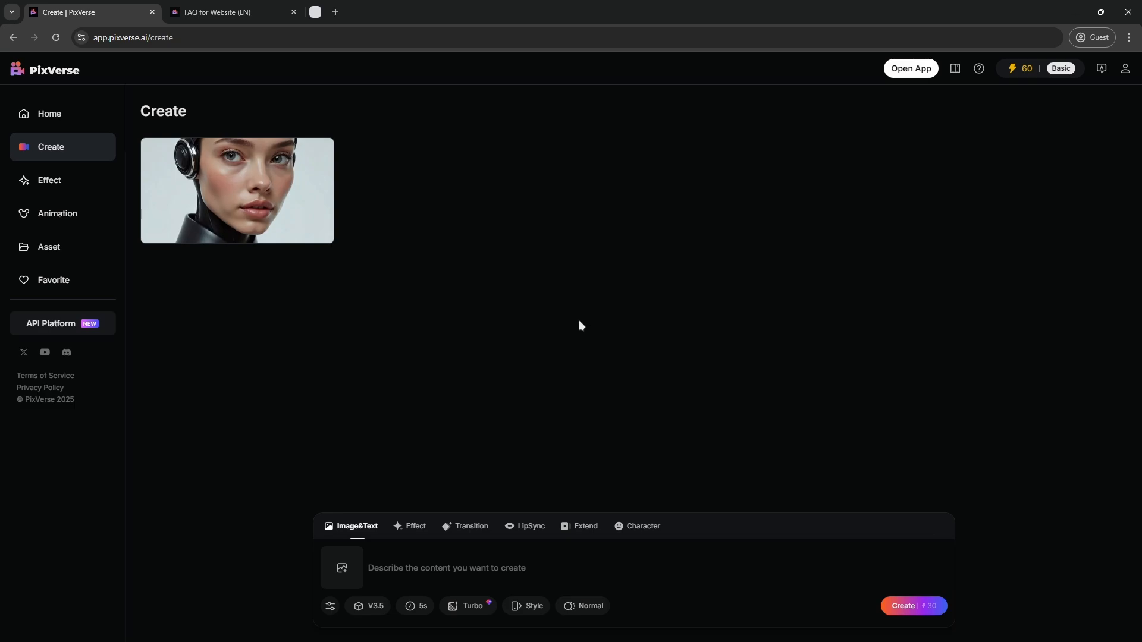
mouse_move(570, 327)
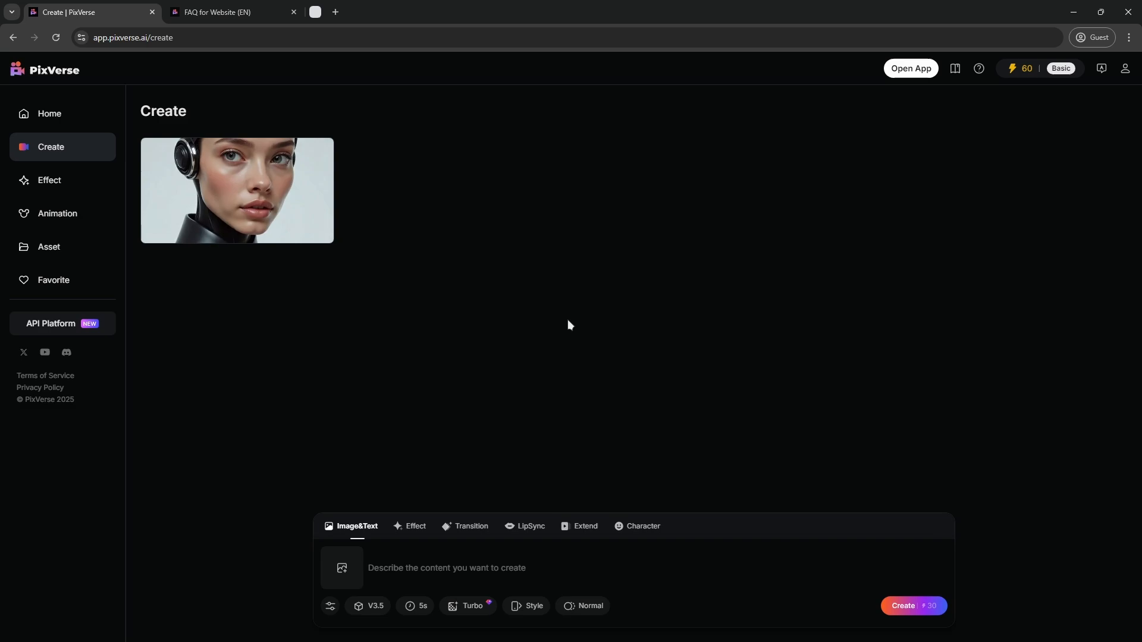
left_click(237, 190)
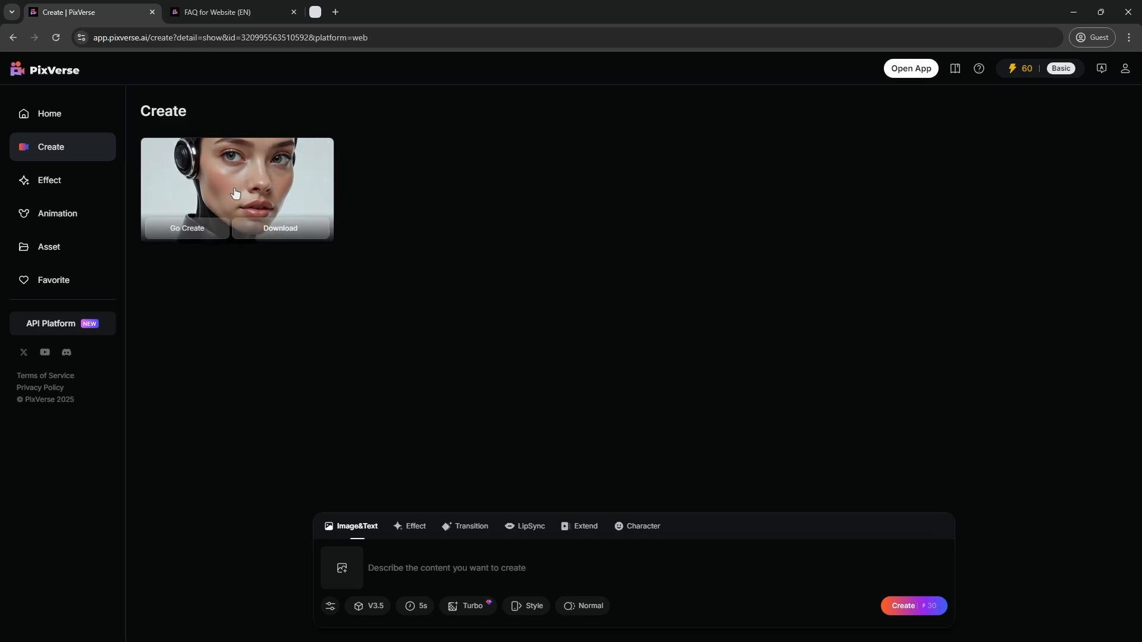
Open the robot-woman video's details page and start deleting it with the trash icon.
left_click(236, 188)
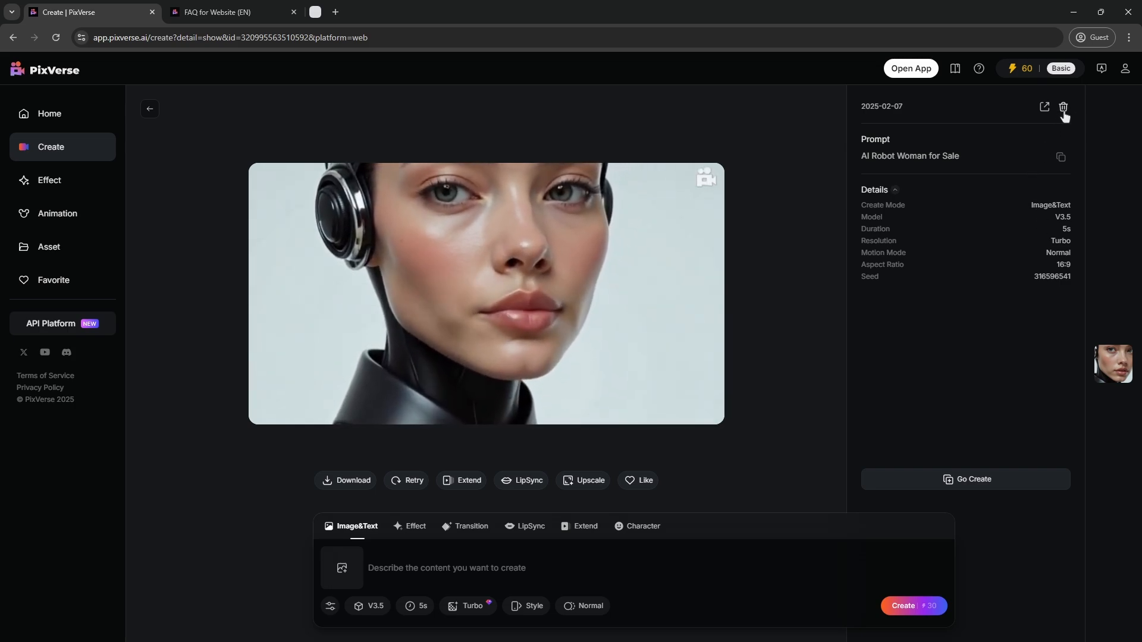
left_click(1063, 107)
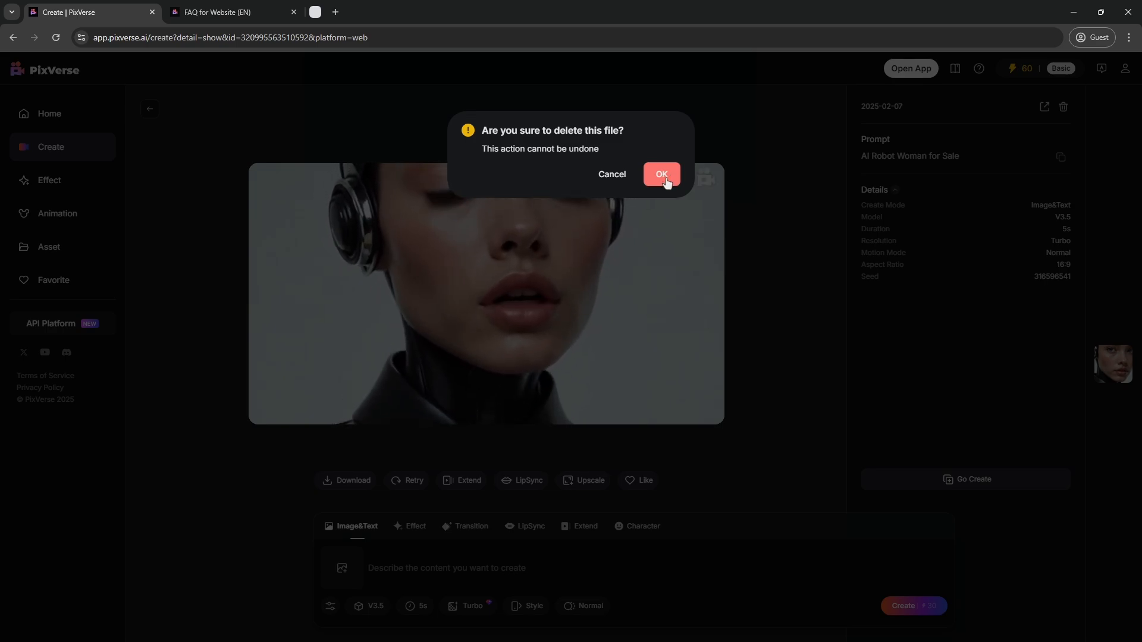
Confirm permanent deletion of the robot-woman video in the dialog.
left_click(660, 174)
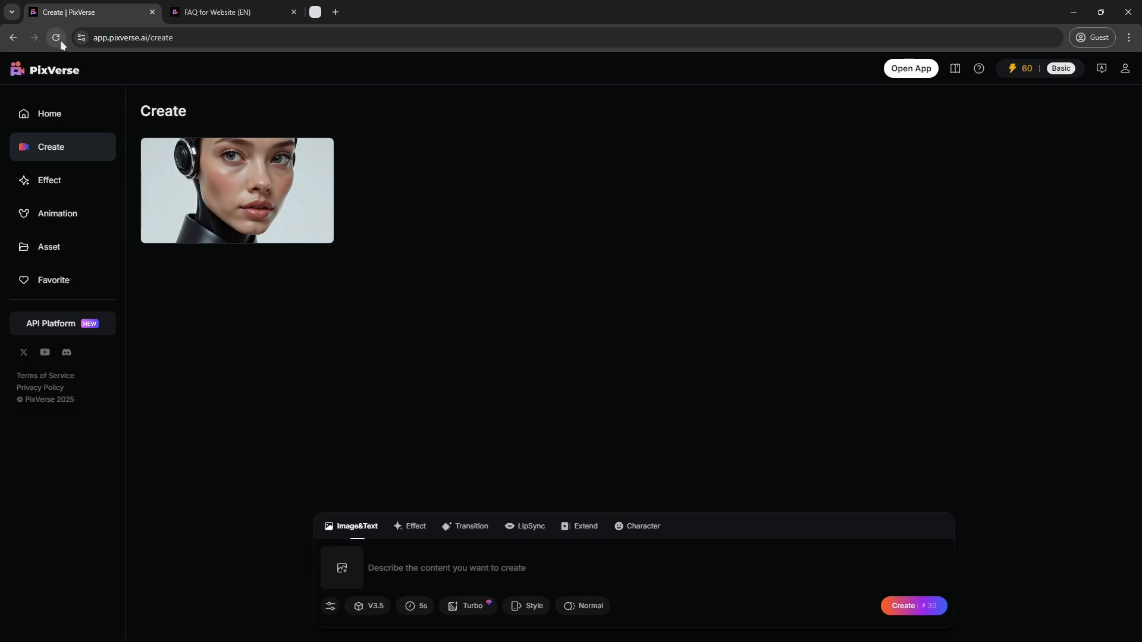
left_click(56, 37)
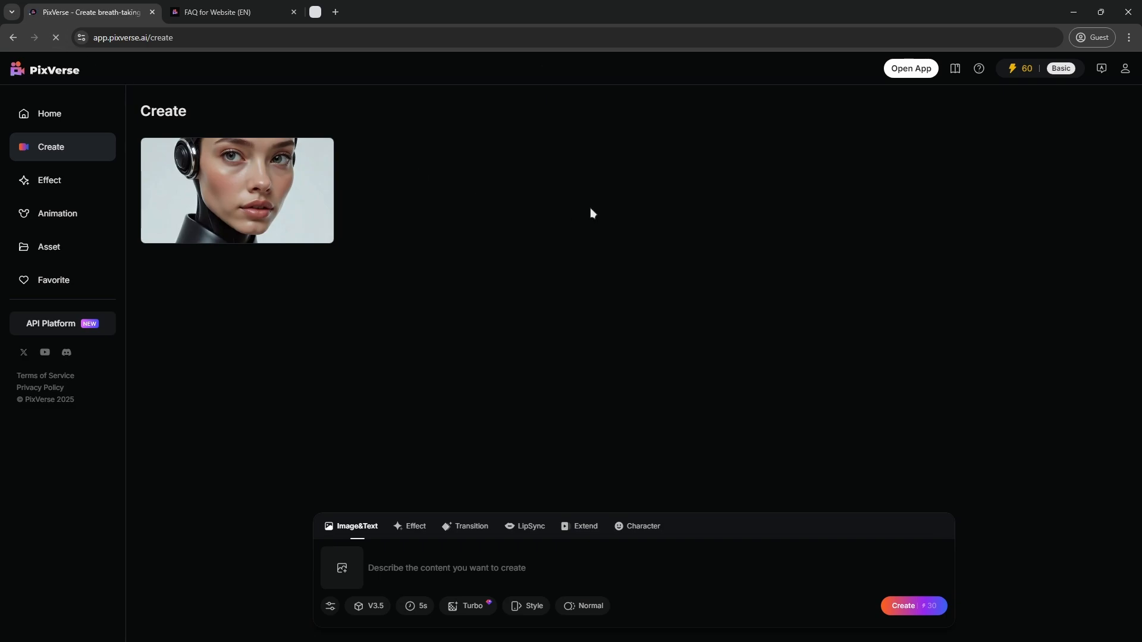